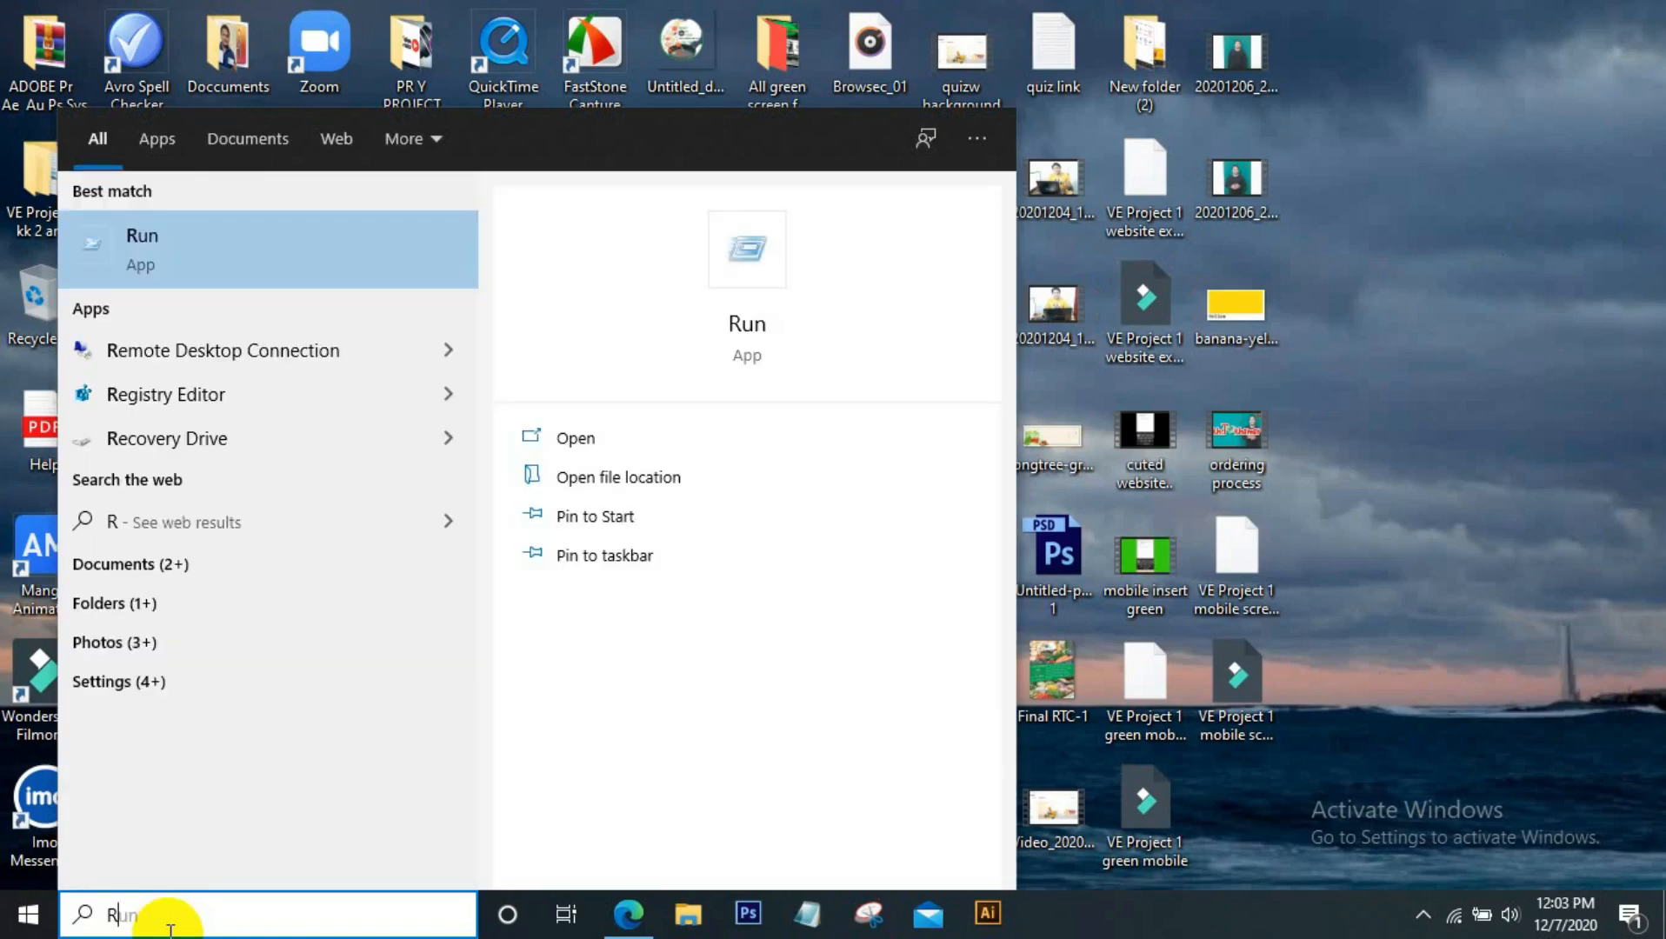
Search Windows for 'Run' and launch the Run app from Best match
{"action": "type", "text": "un"}
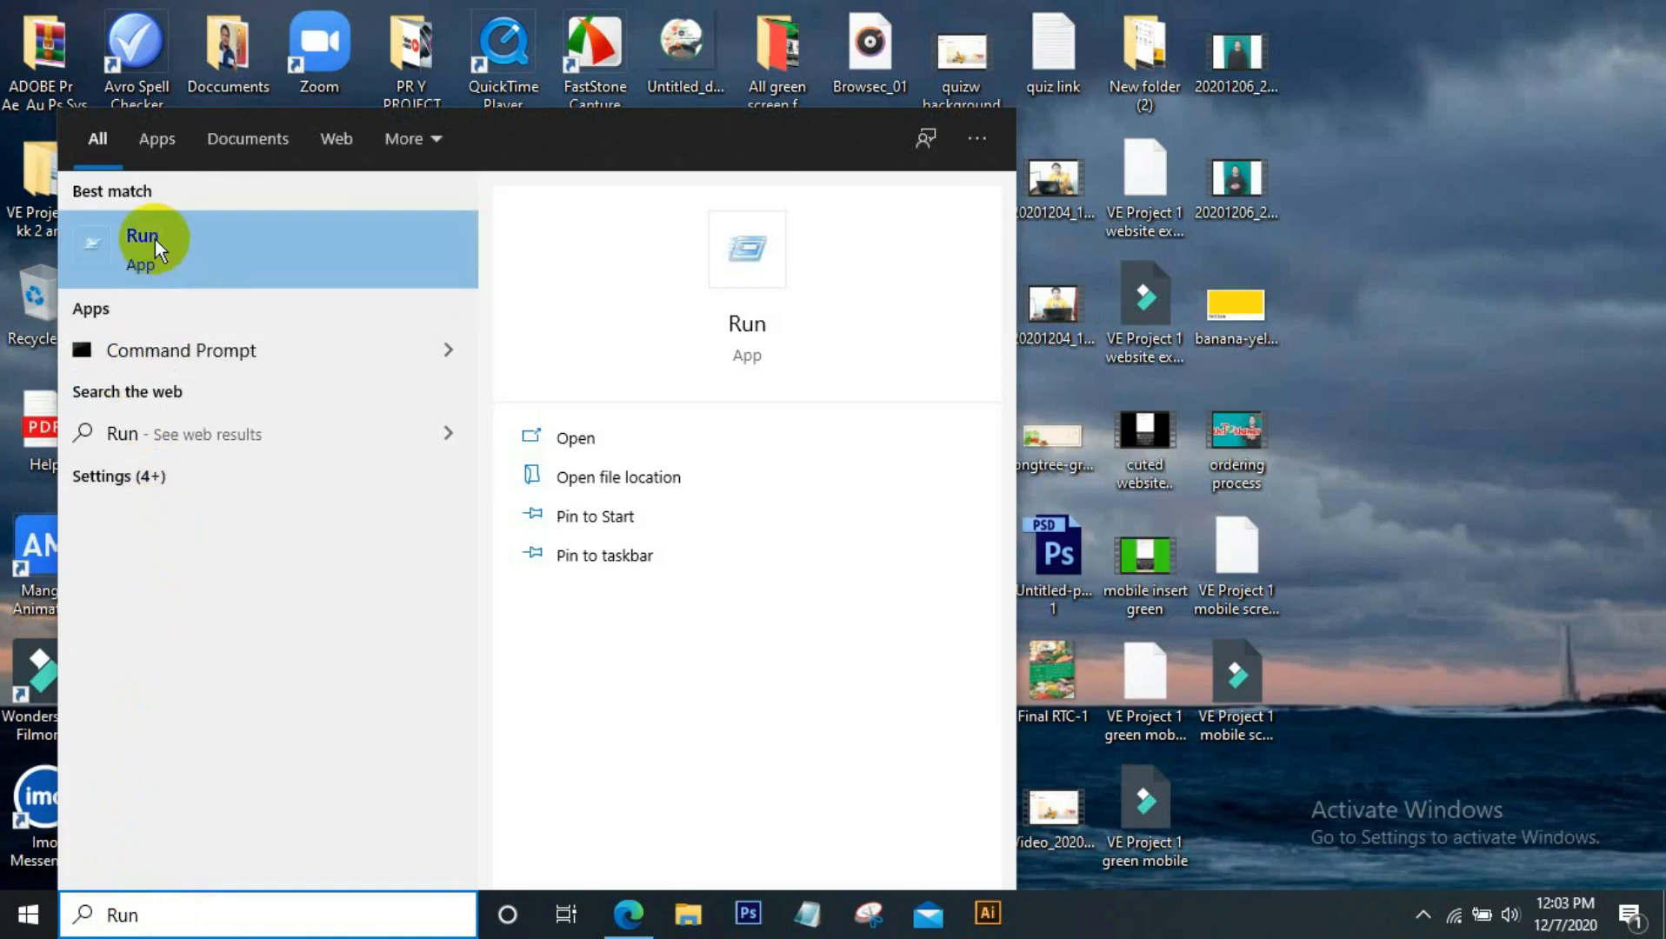
{"action": "left_click", "coordinate": [139, 241]}
{"action": "type", "text": "m"}
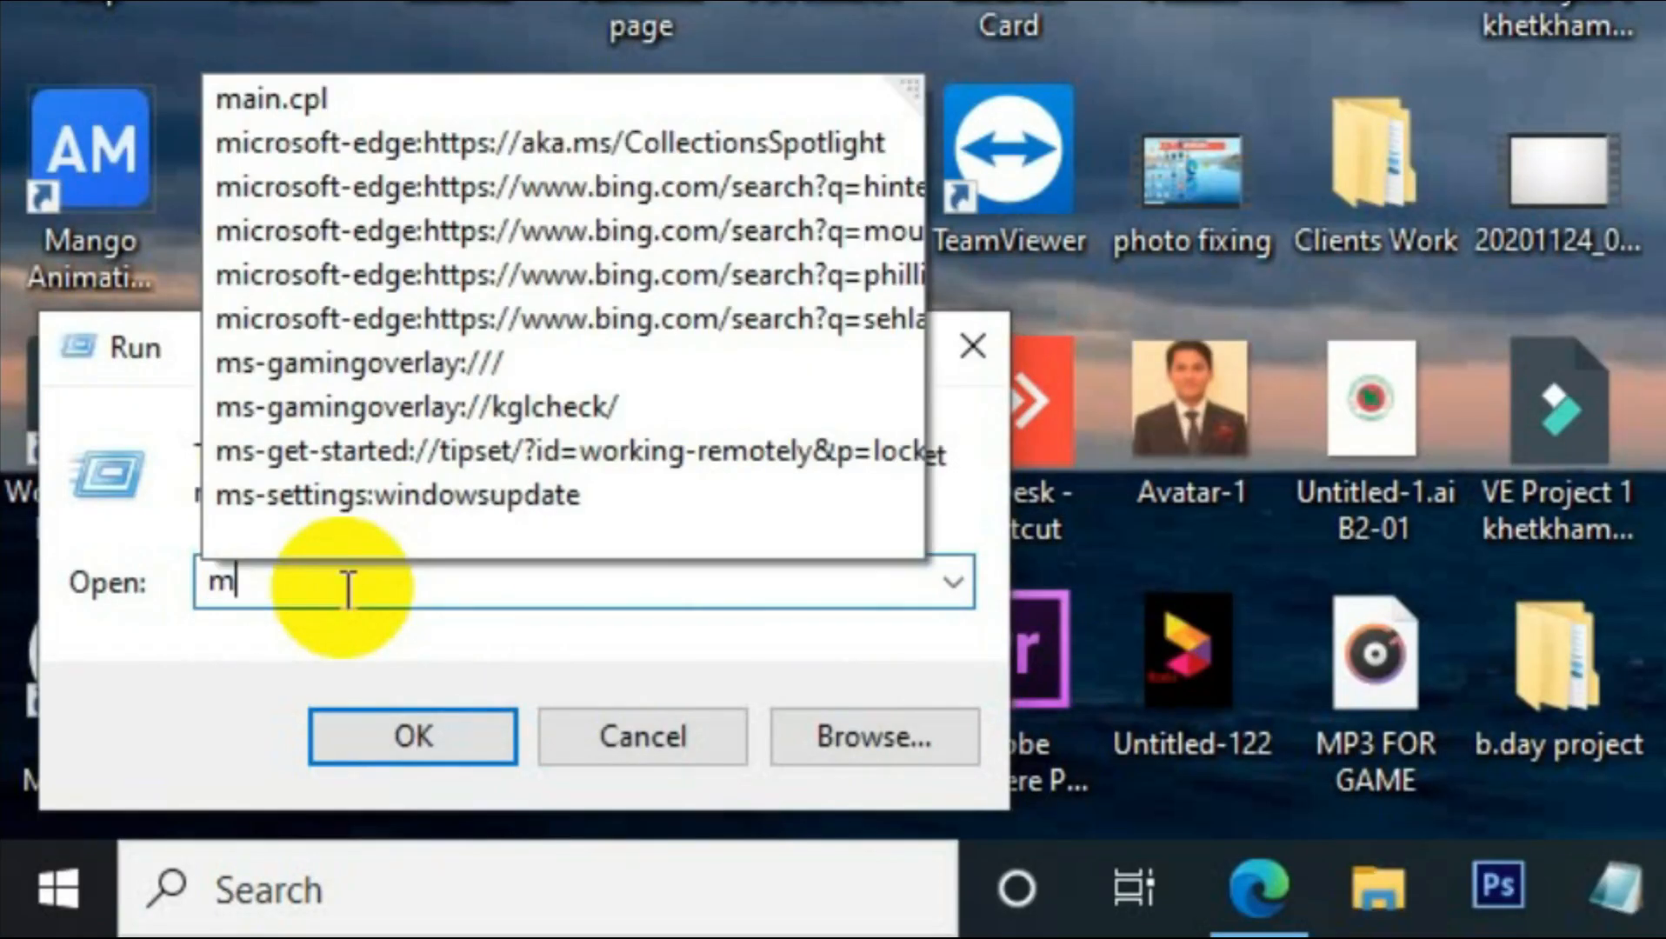
Run main.cpl to bring up Mouse Properties
{"action": "type", "text": "ain.cpl"}
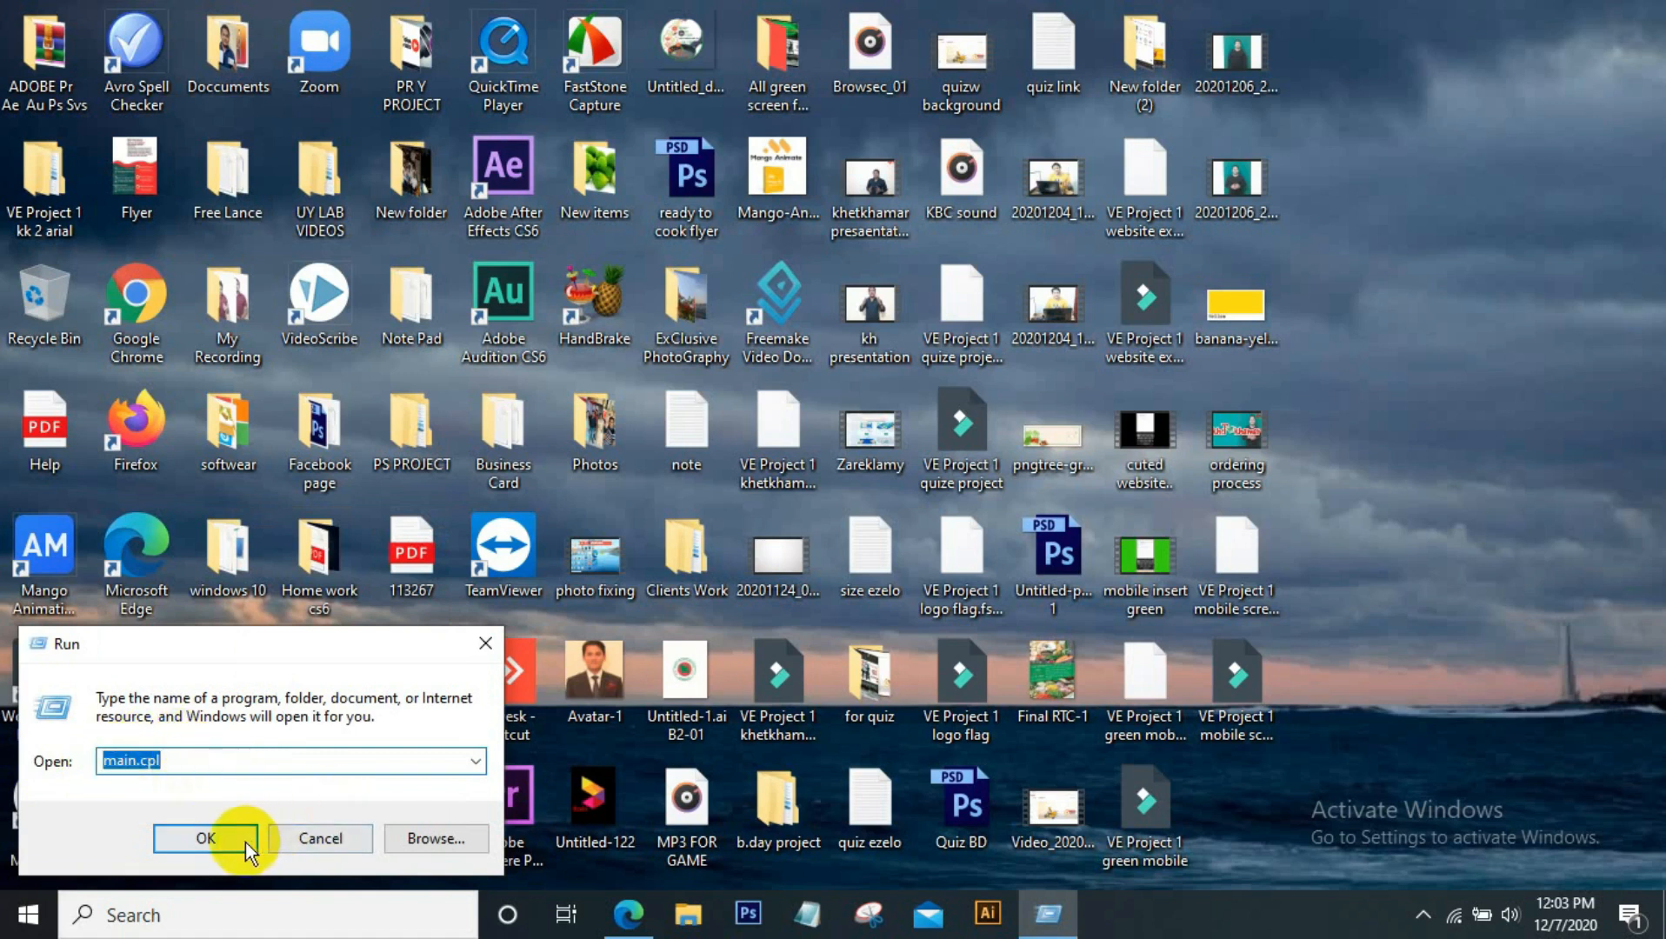
{"action": "left_click", "coordinate": [203, 838]}
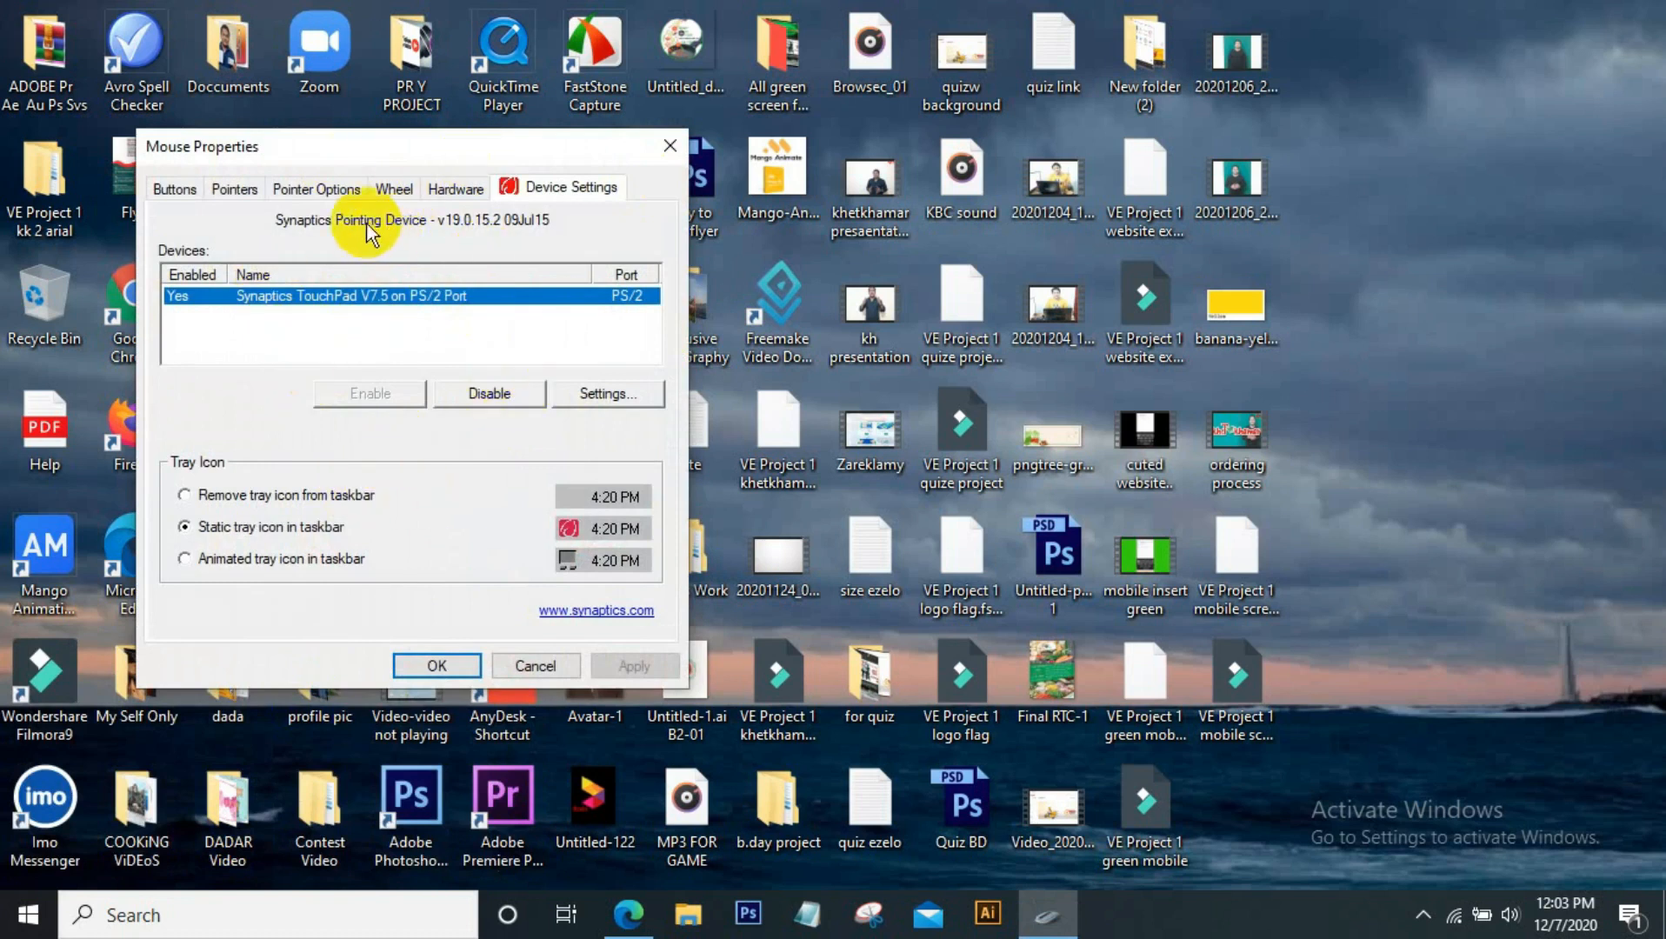
Centre the Pointer Options speed slider with 'Hide pointer while typing' off, then confirm
{"action": "left_click", "coordinate": [316, 189]}
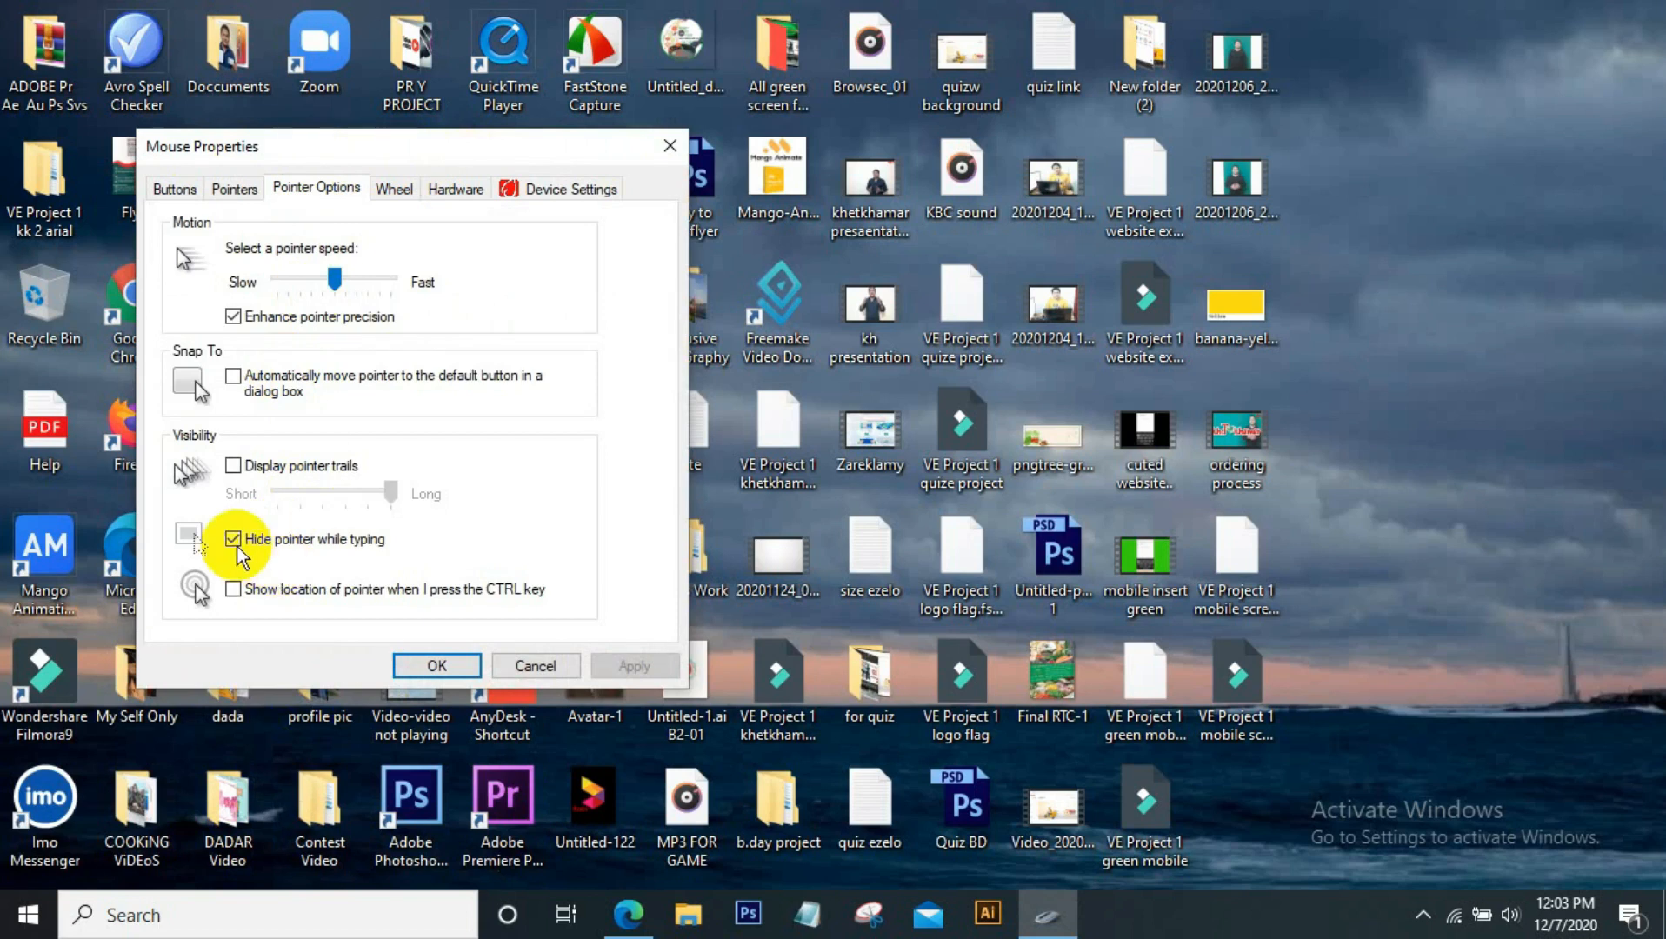
{"action": "mouse_move", "coordinate": [261, 563]}
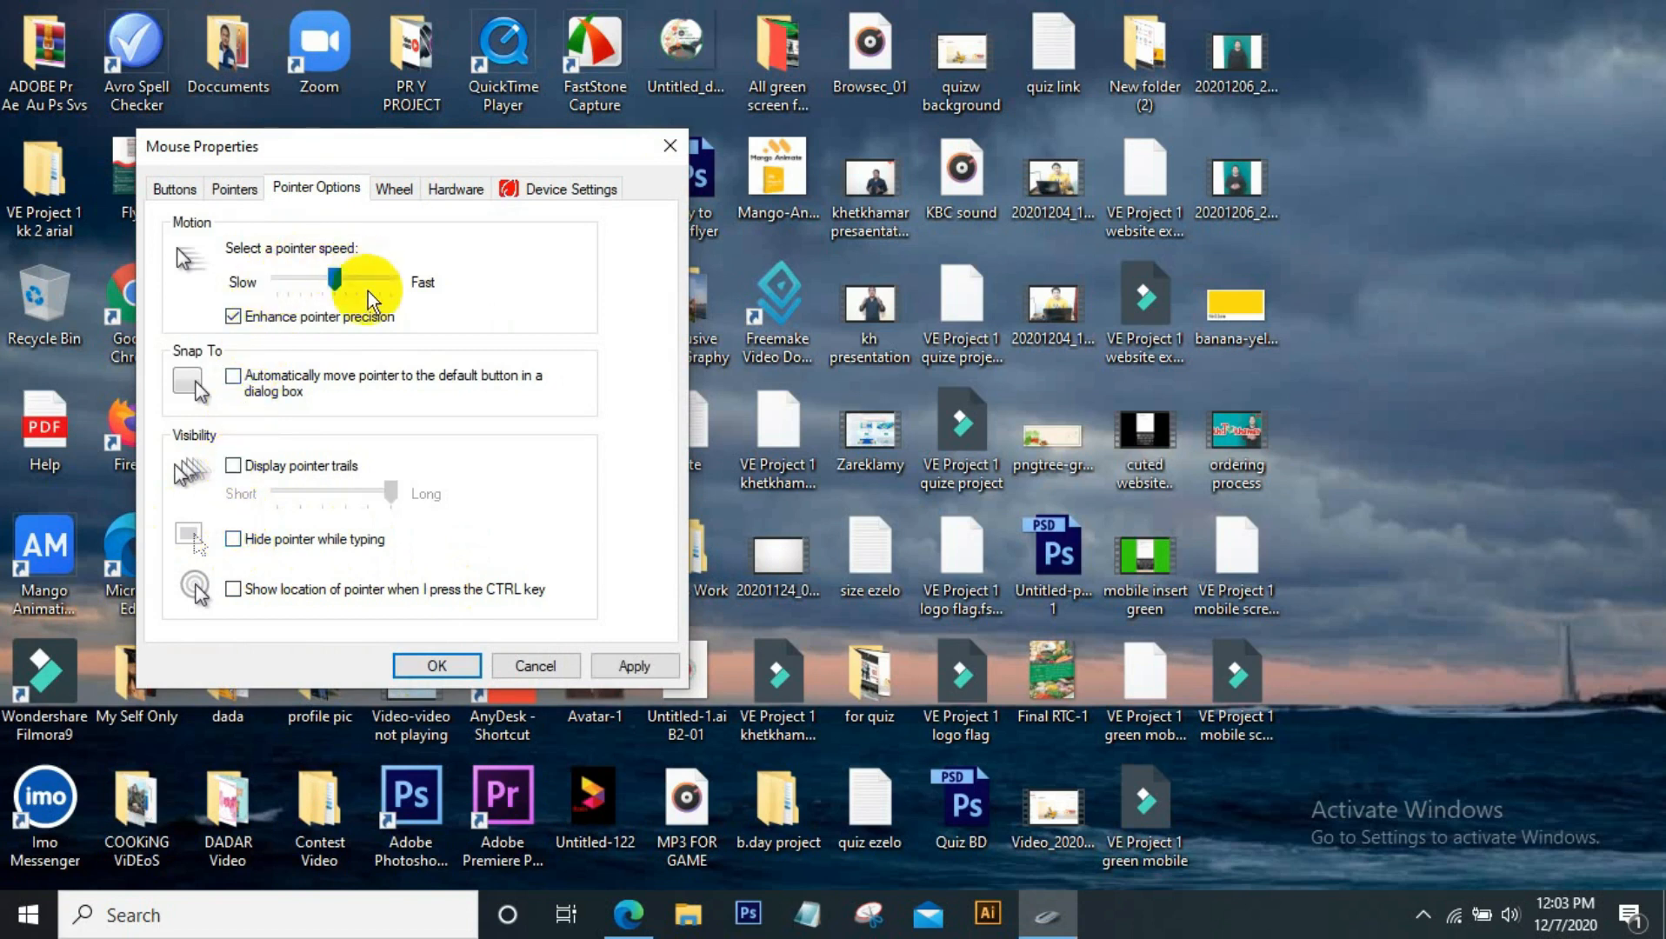
{"action": "left_click_drag", "start_coordinate": [372, 284], "coordinate": [319, 284]}
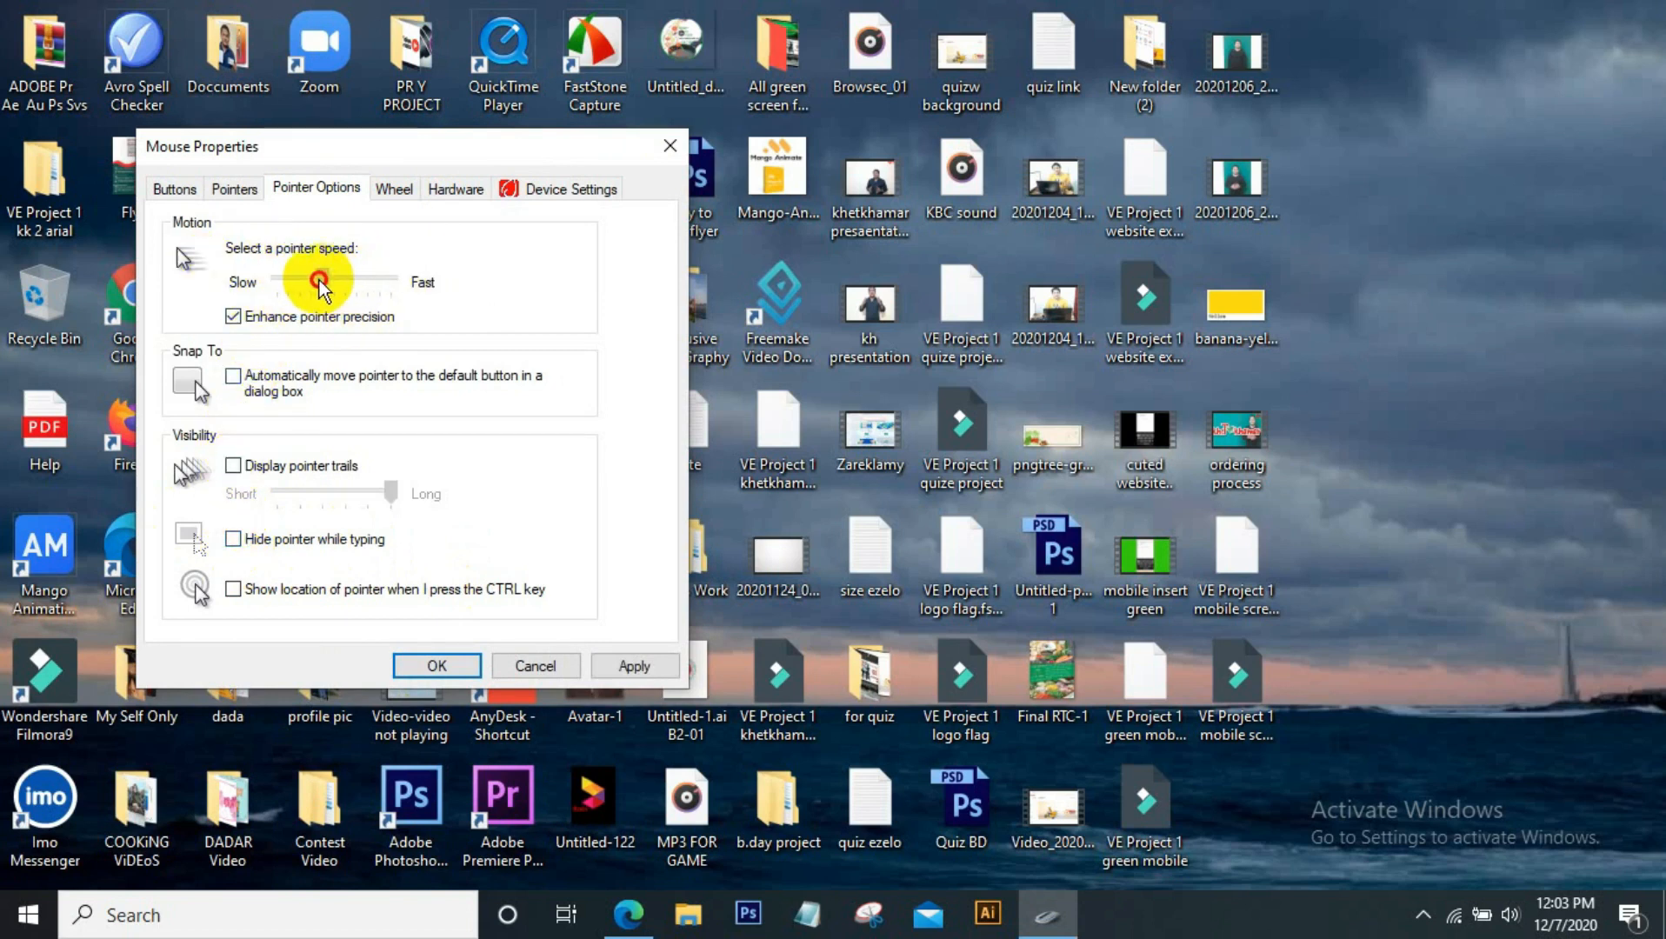
{"action": "left_click_drag", "start_coordinate": [322, 281], "coordinate": [334, 281]}
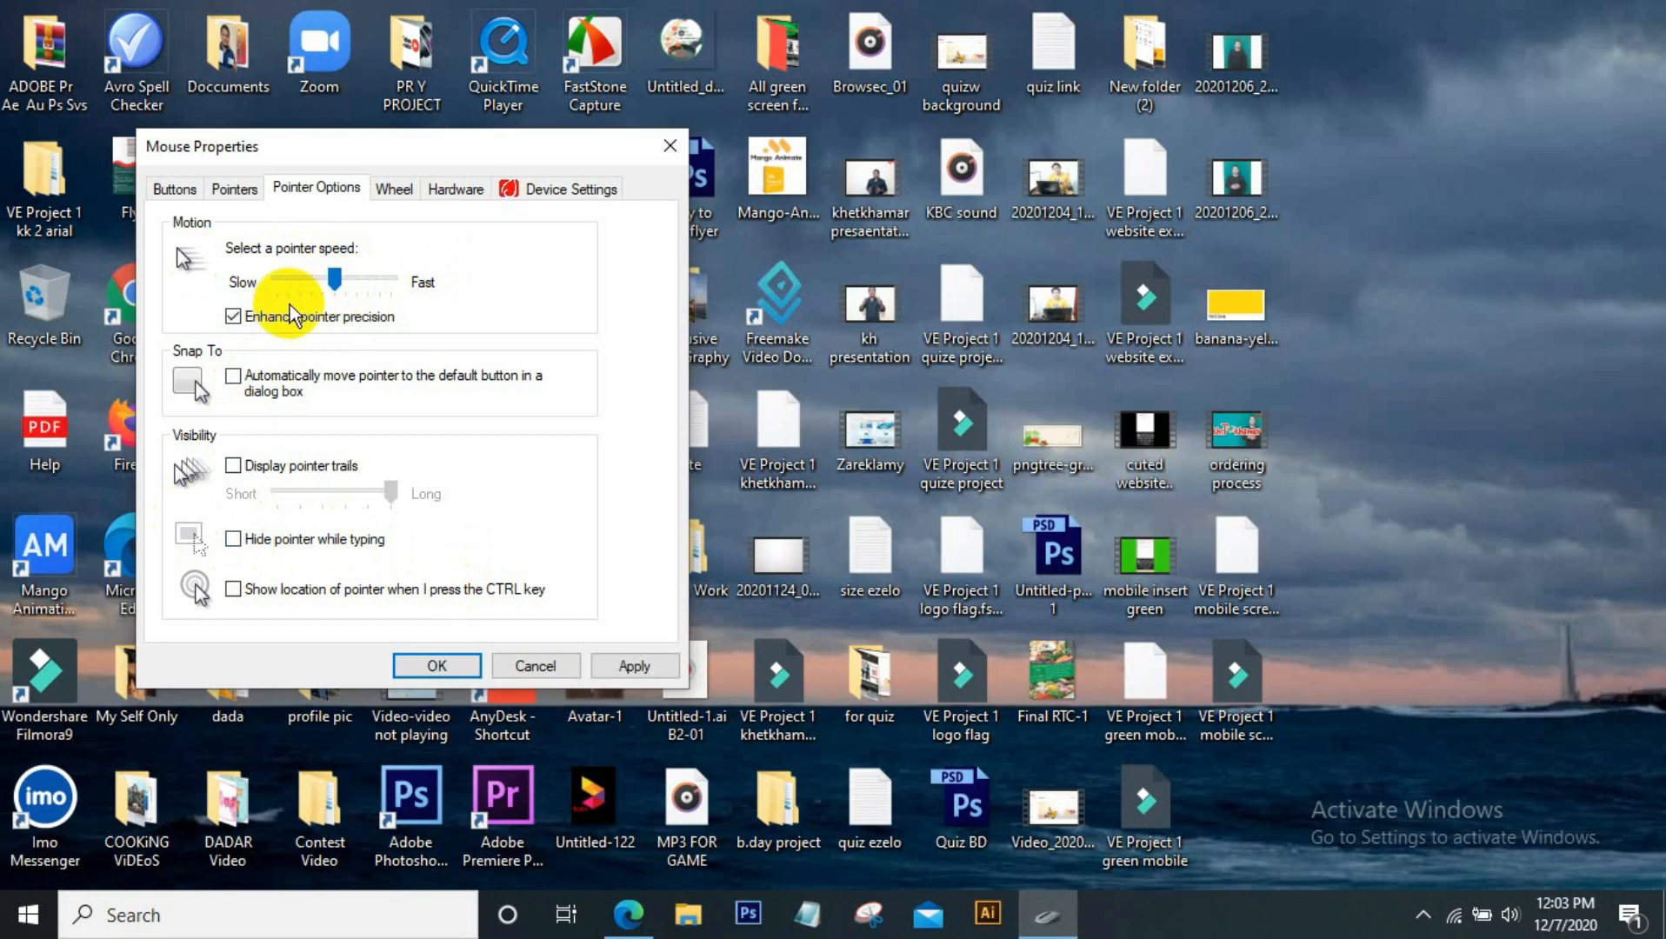
{"action": "left_click_drag", "start_coordinate": [335, 279], "coordinate": [339, 279]}
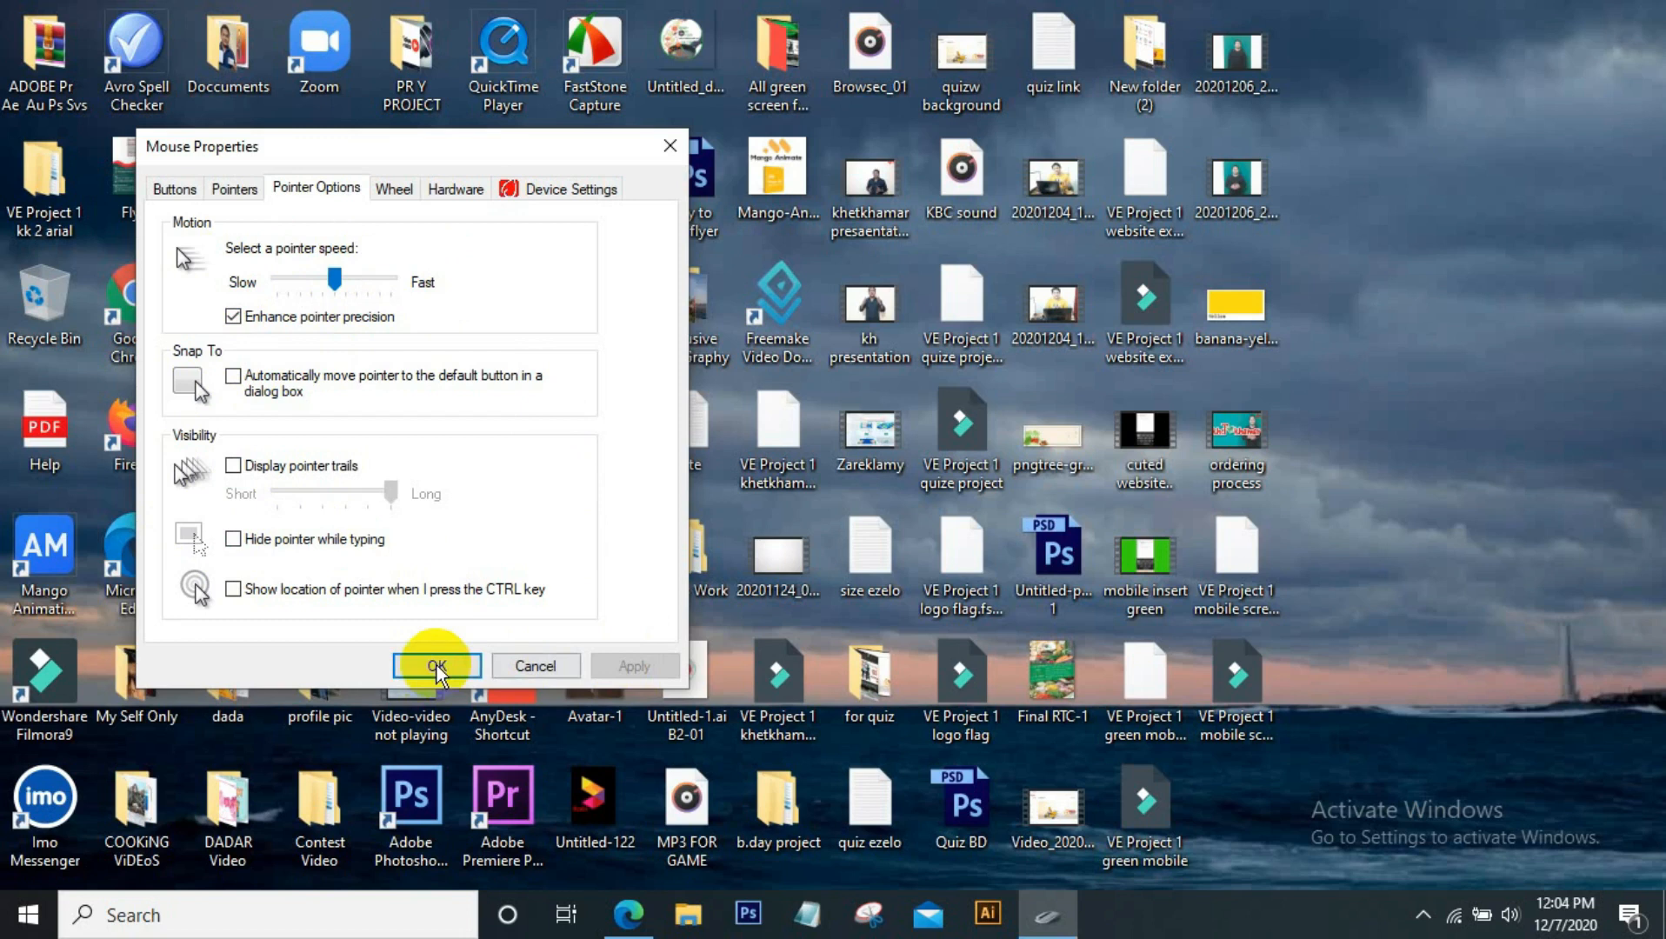
{"action": "left_click", "coordinate": [436, 667]}
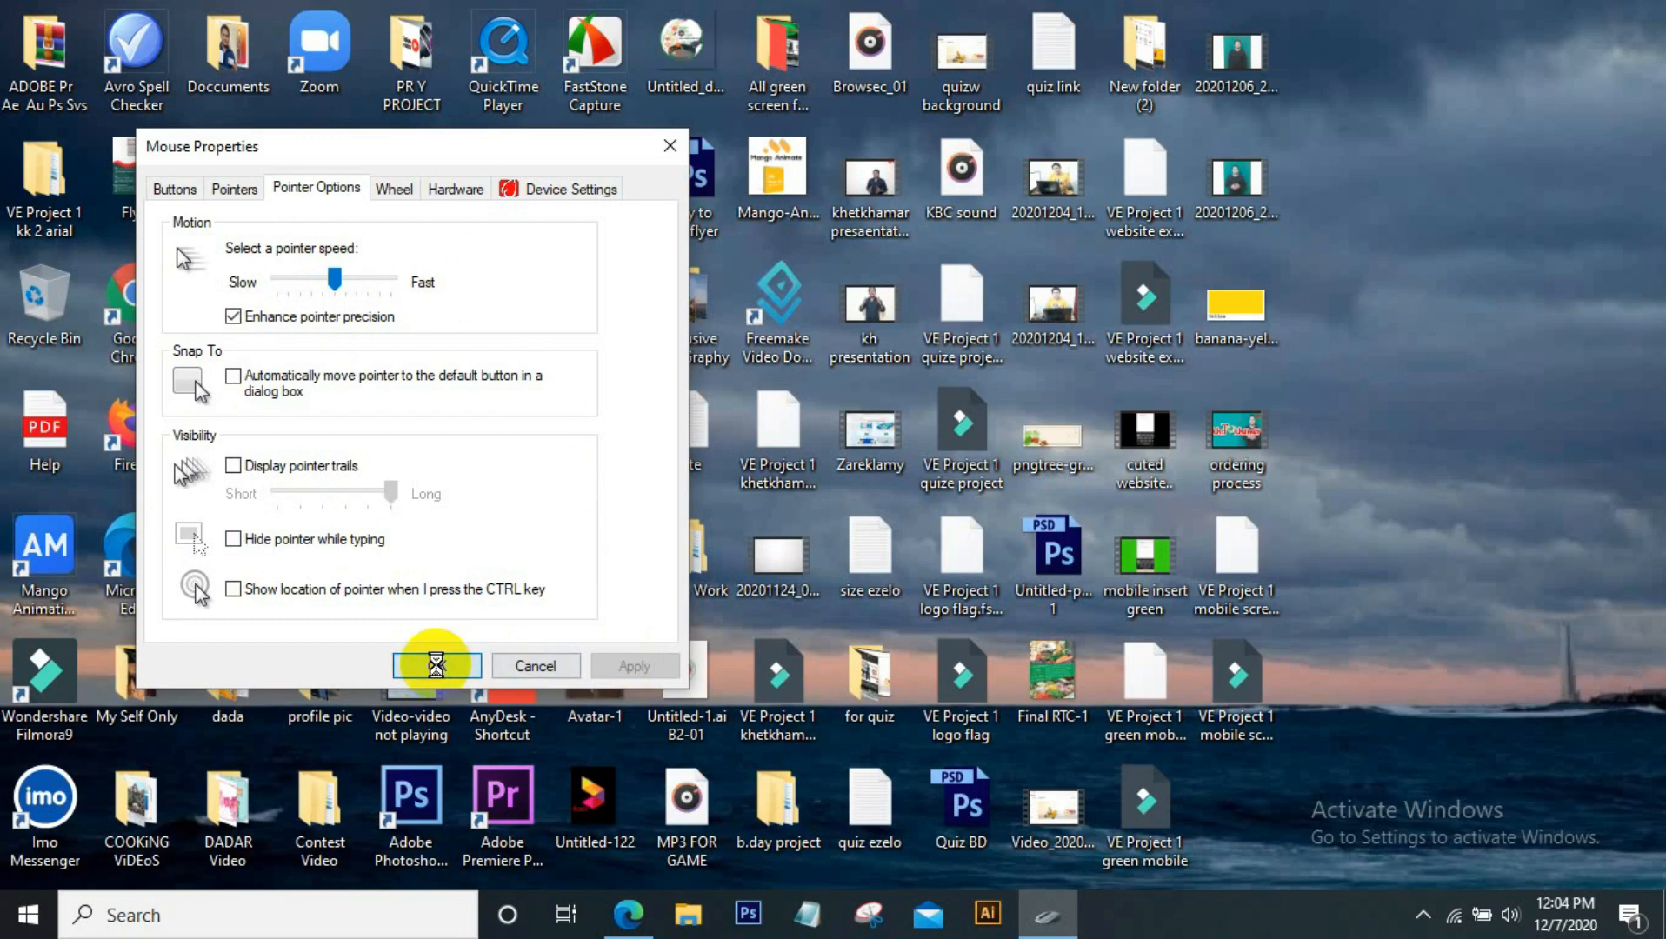
{"action": "left_click", "coordinate": [435, 666]}
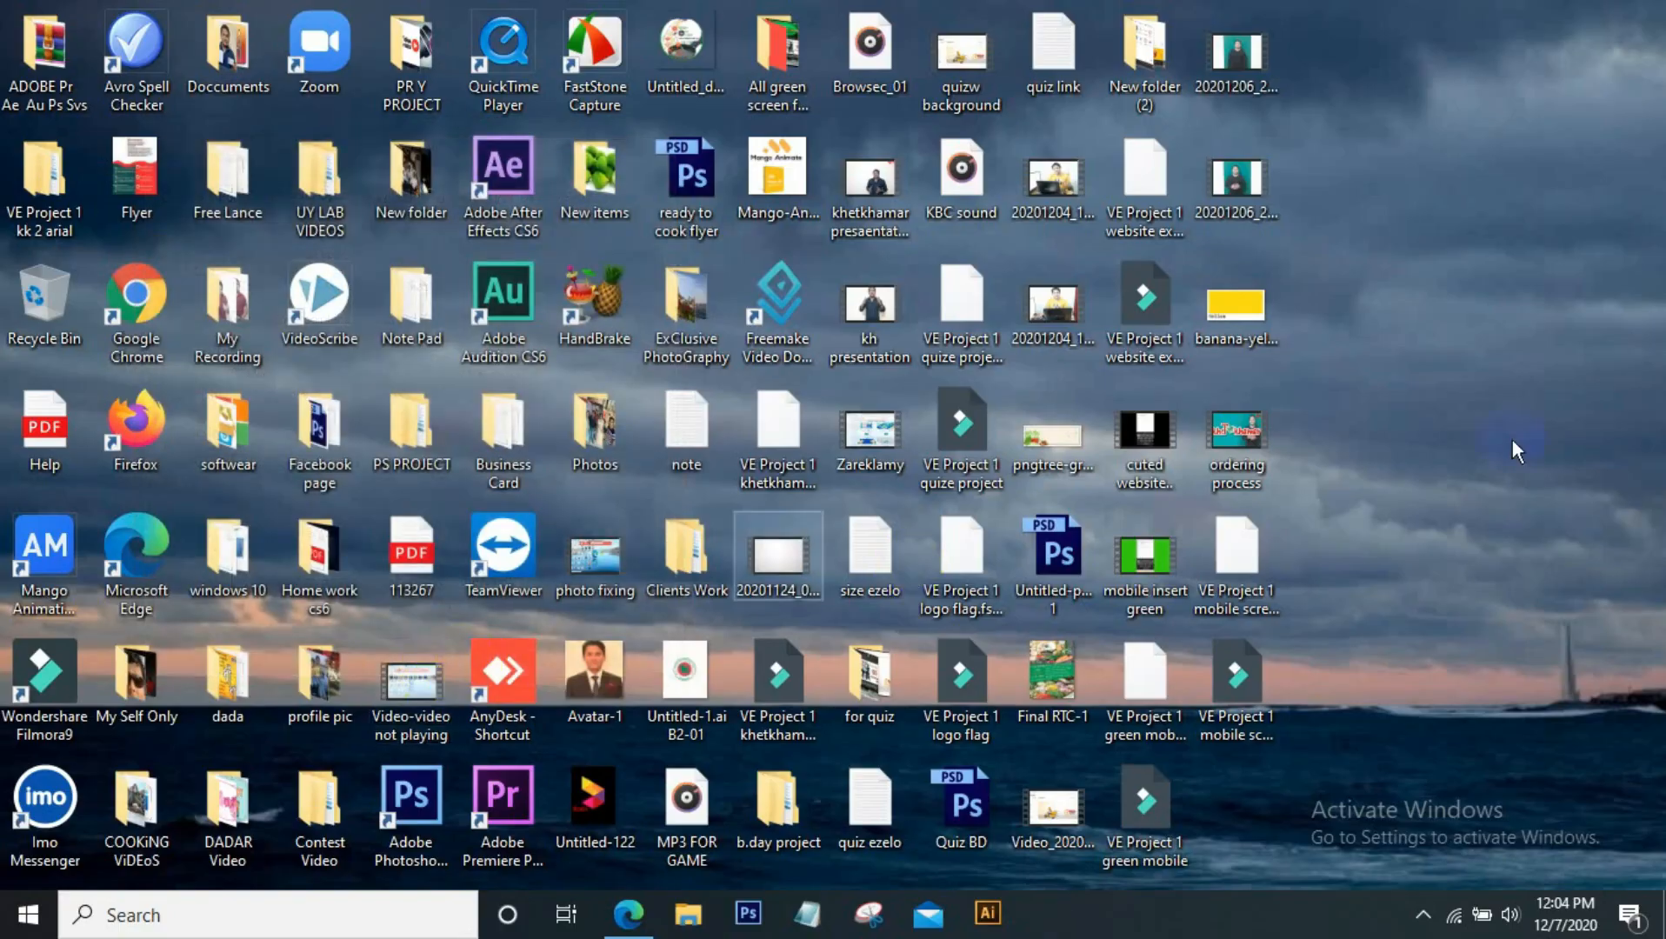